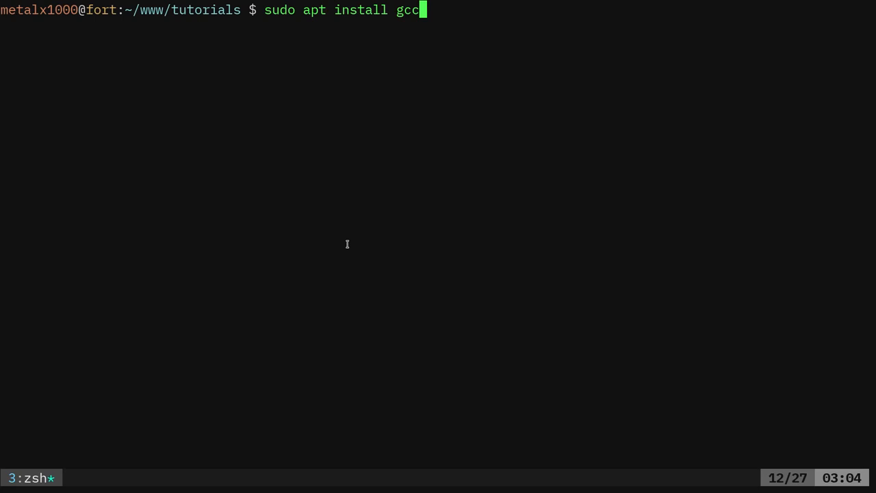
{"action": "mouse_move", "coordinate": [402, 208]}
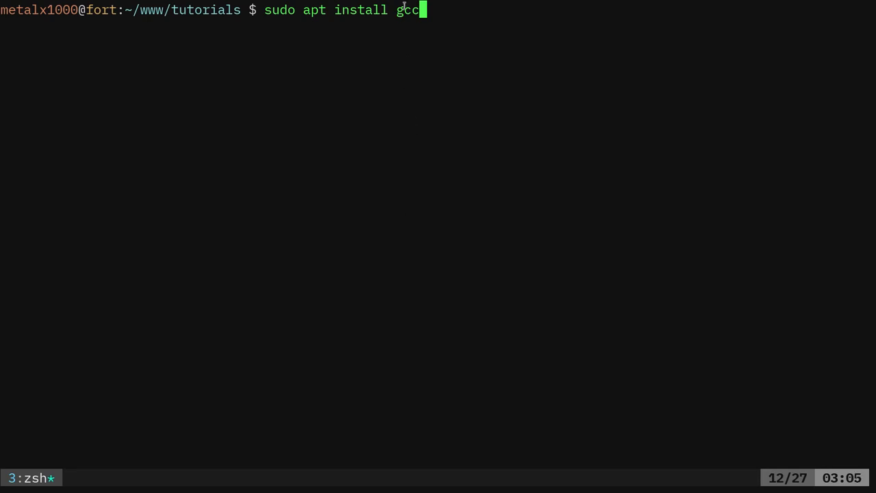
{"action": "mouse_move", "coordinate": [367, 85]}
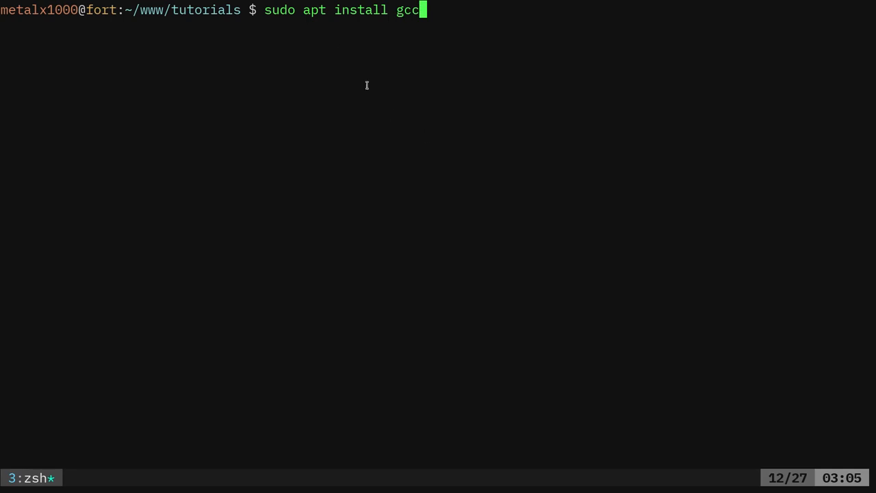
{"action": "mouse_move", "coordinate": [478, 175]}
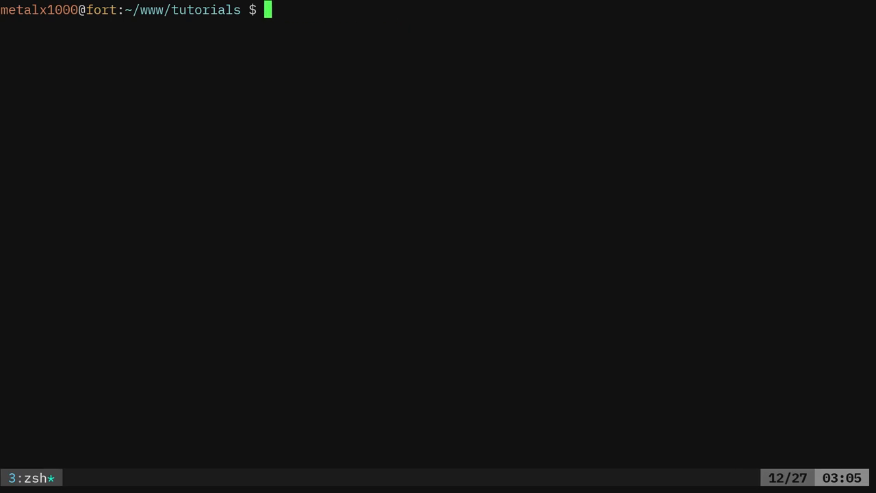
Step: Run 'vim hello.c' to create a new hello.c file in vim
{"action": "type", "text": "vim"}
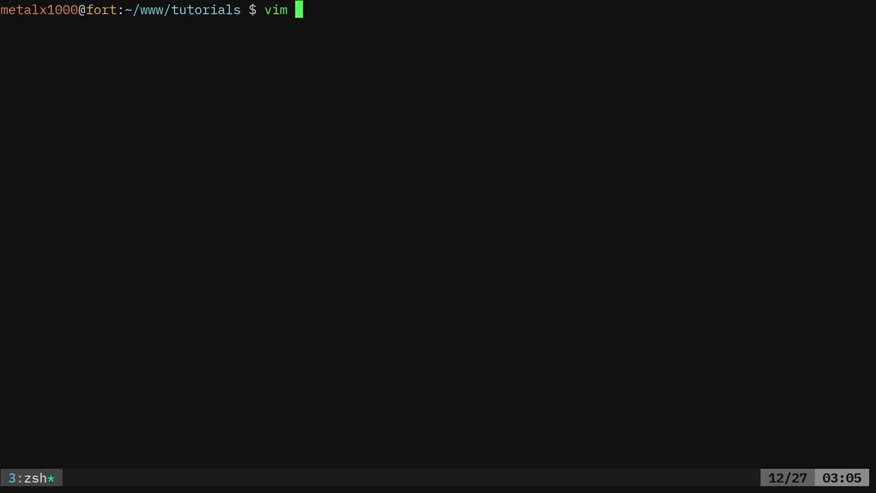
{"action": "type", "text": "h"}
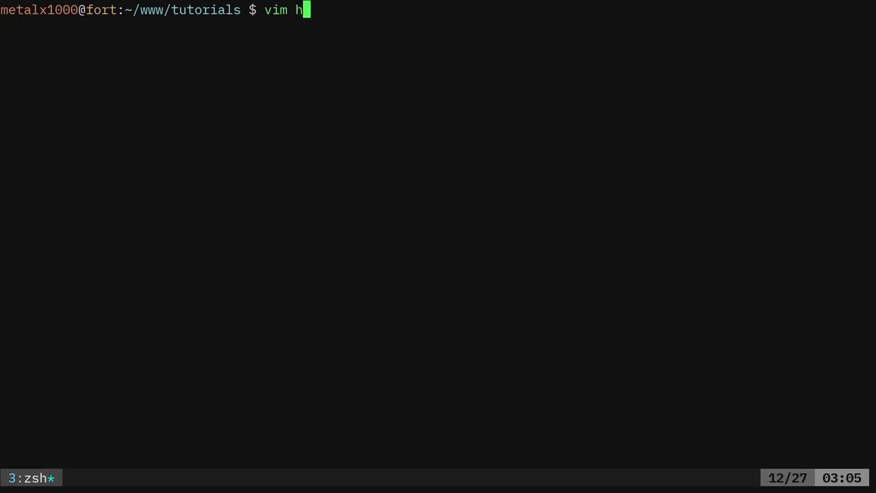
{"action": "type", "text": "ello.c"}
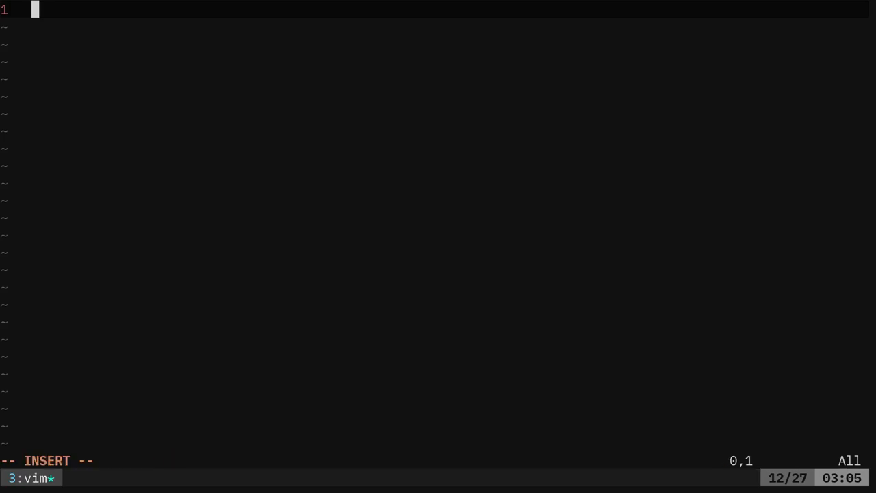
Step: Type '#include <stdio.h>' as the first line, followed by a blank line
{"action": "type", "text": "#"}
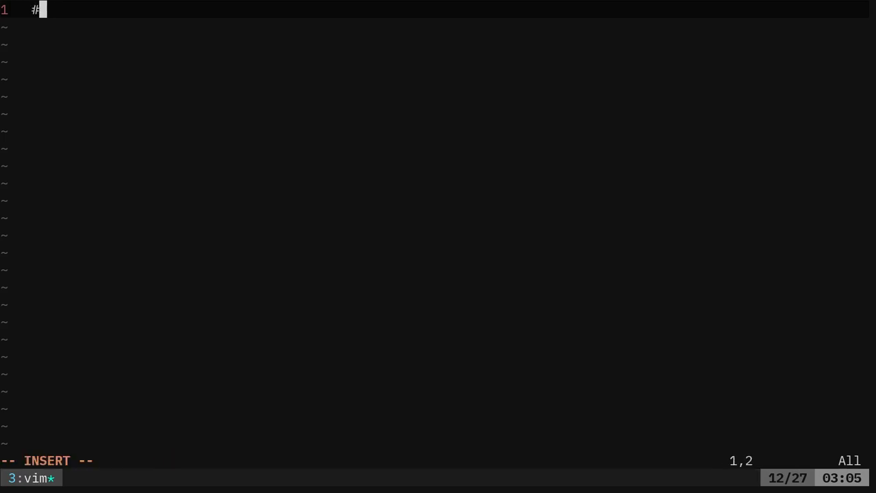
{"action": "type", "text": "includ"}
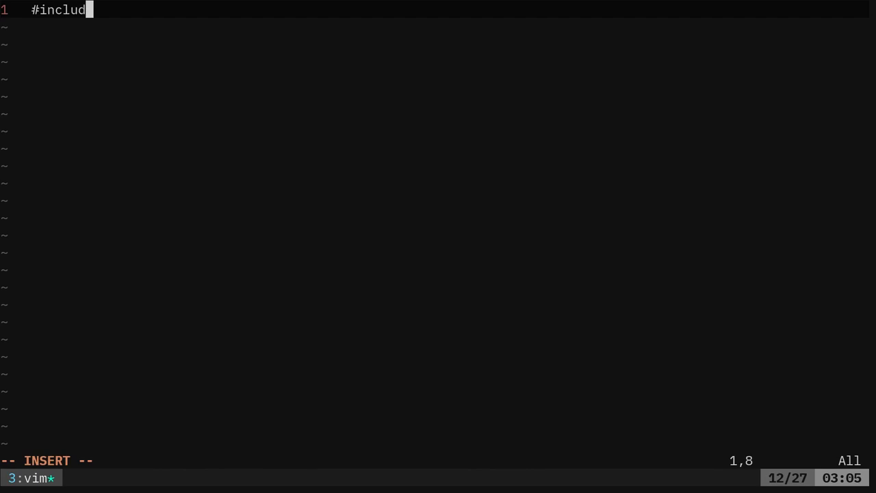
{"action": "type", "text": "e"}
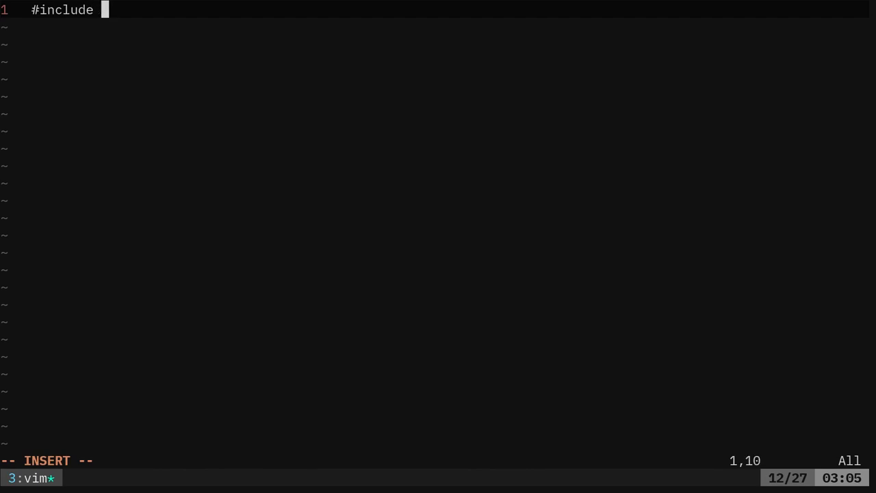
{"action": "type", "text": "<>"}
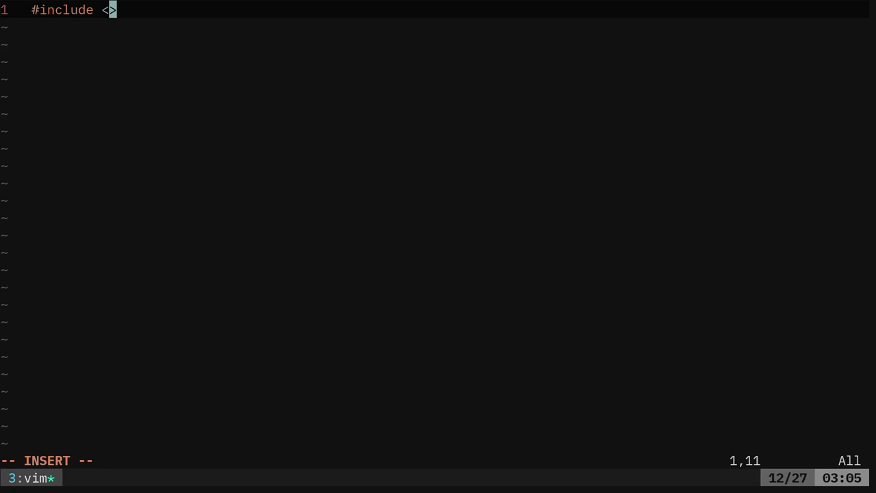
{"action": "type", "text": "std"}
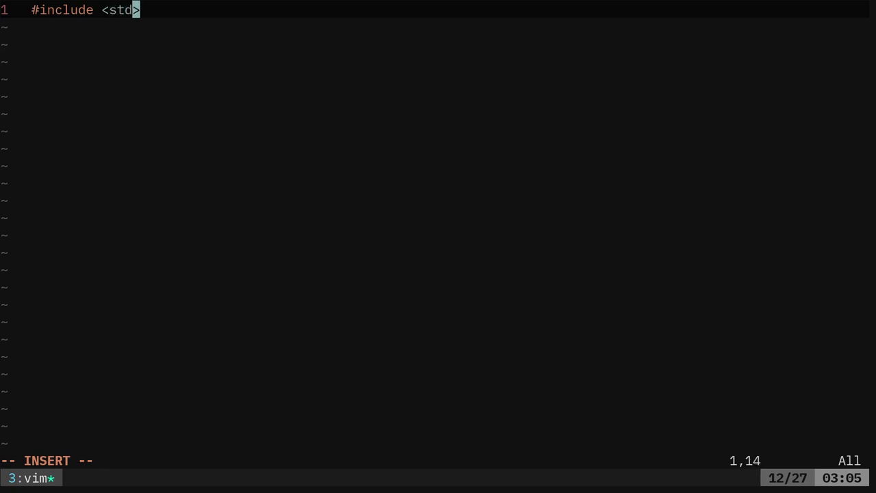
{"action": "type", "text": "io.h"}
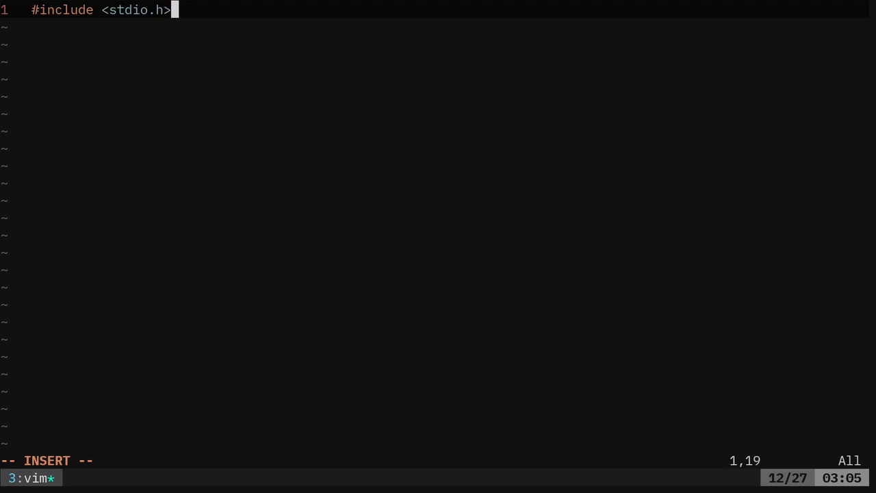
{"action": "key", "text": "Enter"}
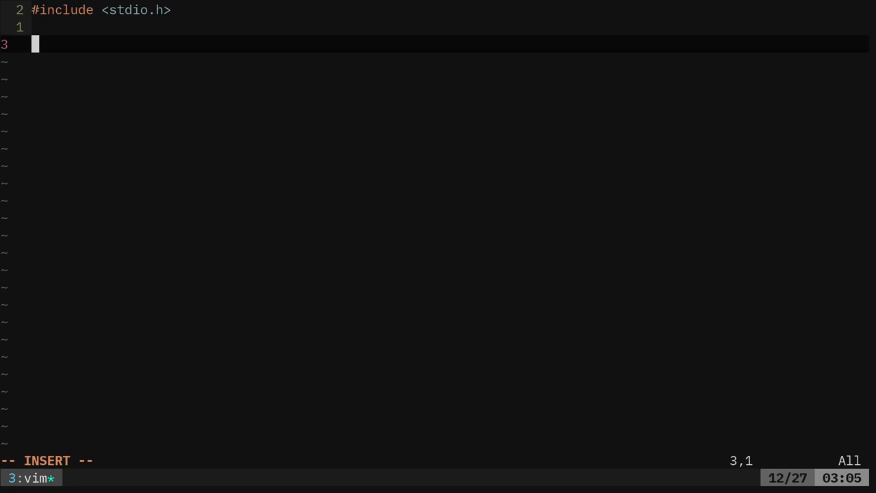
Step: Write 'int main()' with printf("Hello World") and 'return 0', then save and quit vim
{"action": "type", "text": "int"}
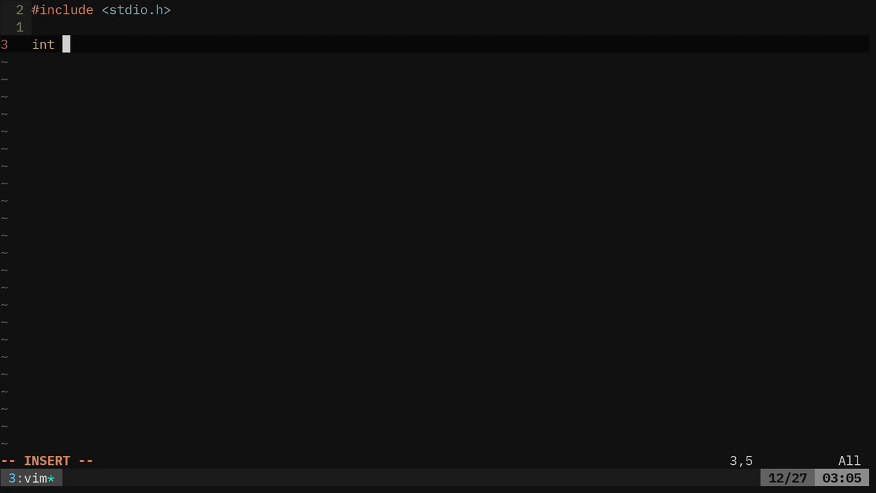
{"action": "type", "text": "main(){"}
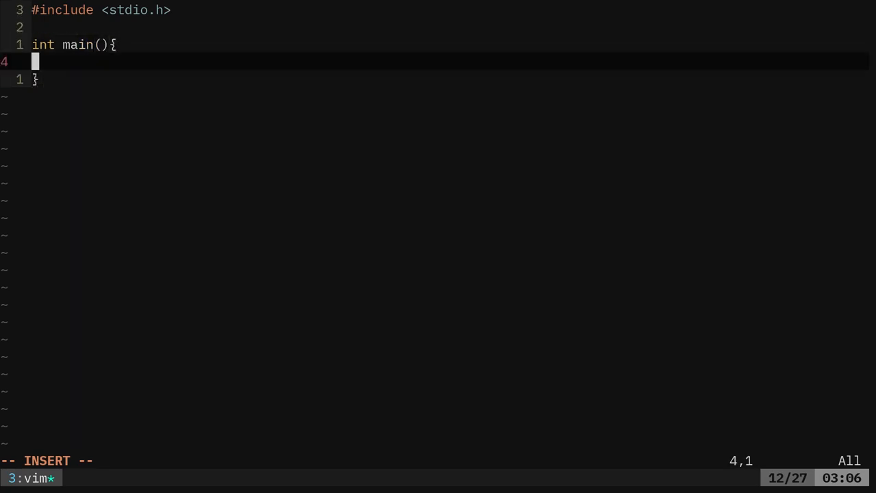
{"action": "type", "text": "prin"}
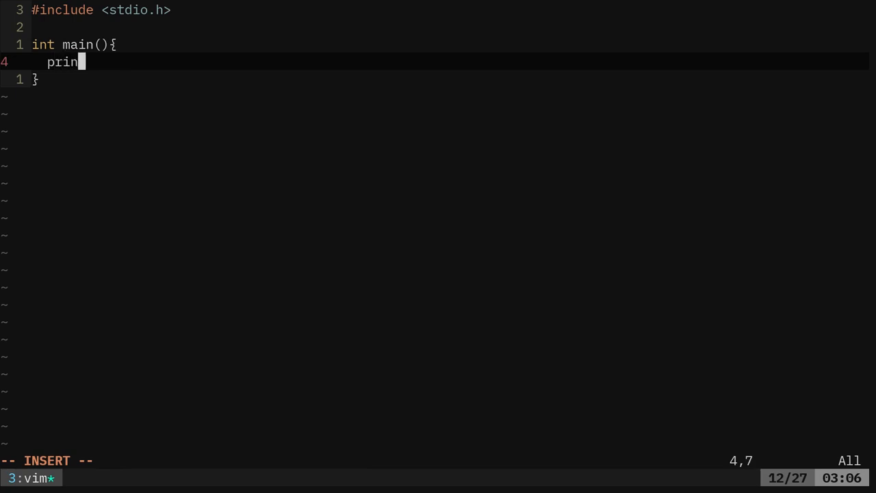
{"action": "type", "text": "tf()"}
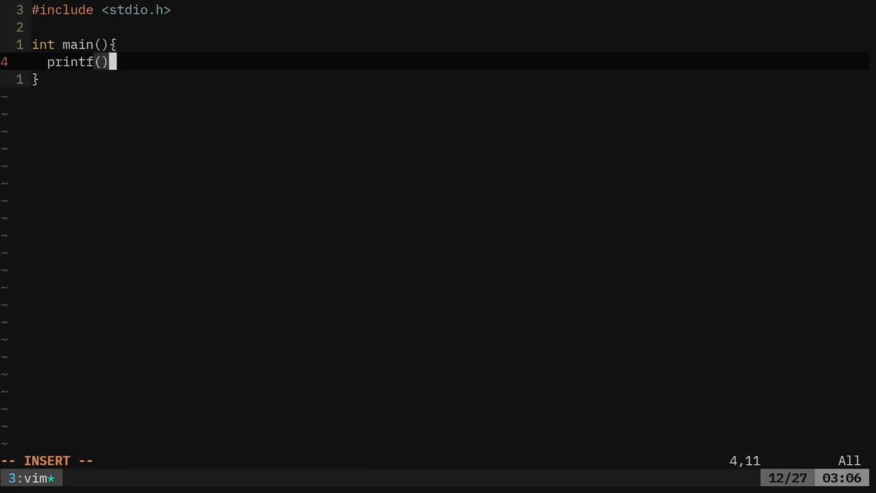
{"action": "type", "text": ";"}
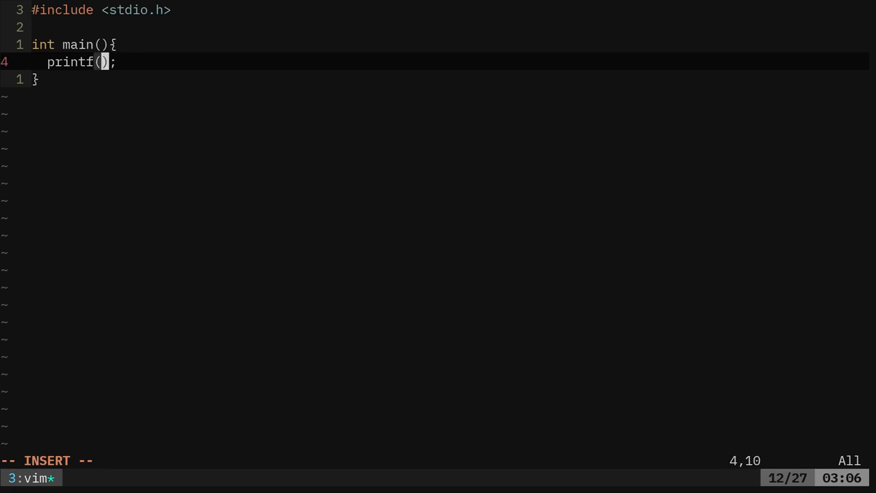
{"action": "type", "text": "\"Hello \""}
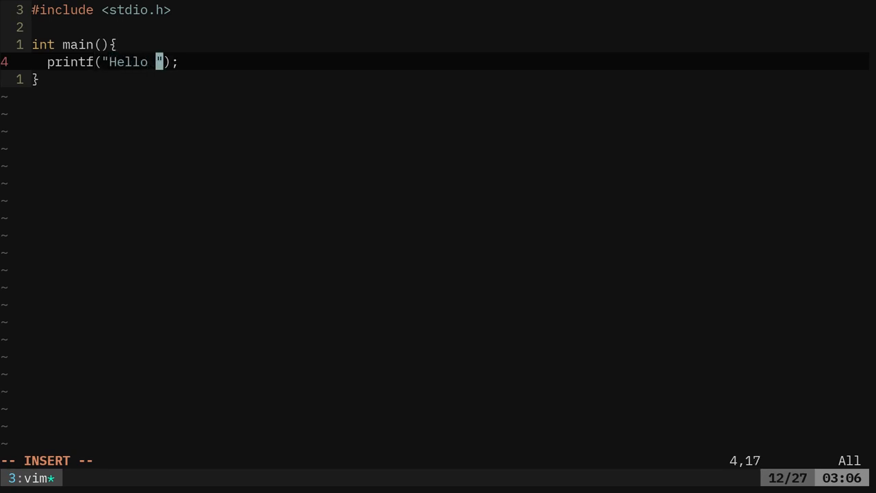
{"action": "type", "text": "World"}
{"action": "type", "text": "re"}
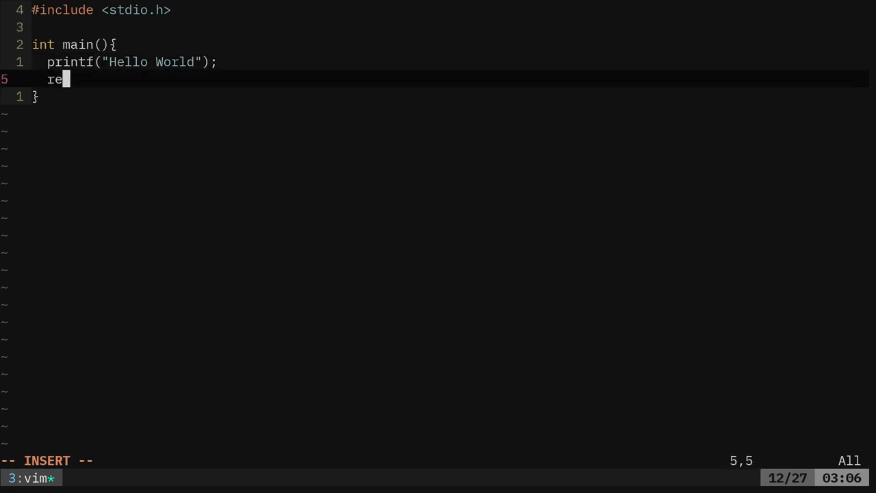
{"action": "type", "text": "turn 0"}
{"action": "type", "text": "gcc"}
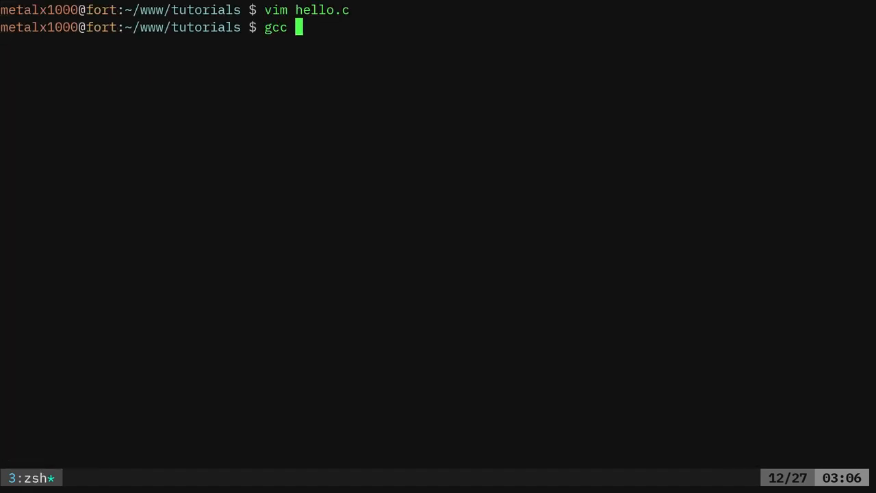
Step: Build with 'gcc hello.c -o hello', add the missing semicolon in vim, and rebuild
{"action": "type", "text": "hello.c"}
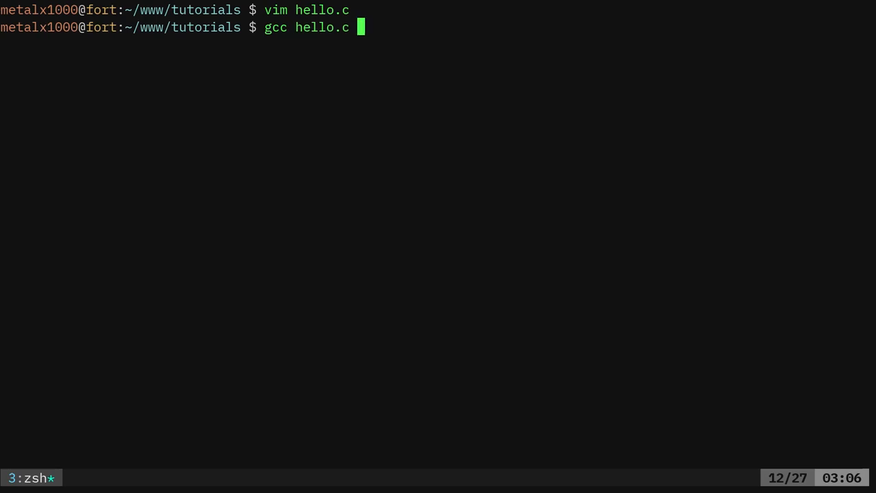
{"action": "type", "text": "-o"}
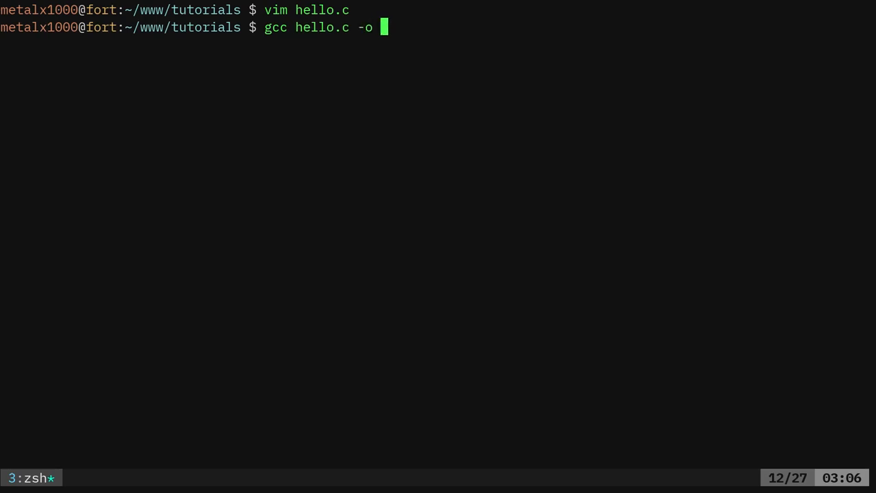
{"action": "type", "text": "hello"}
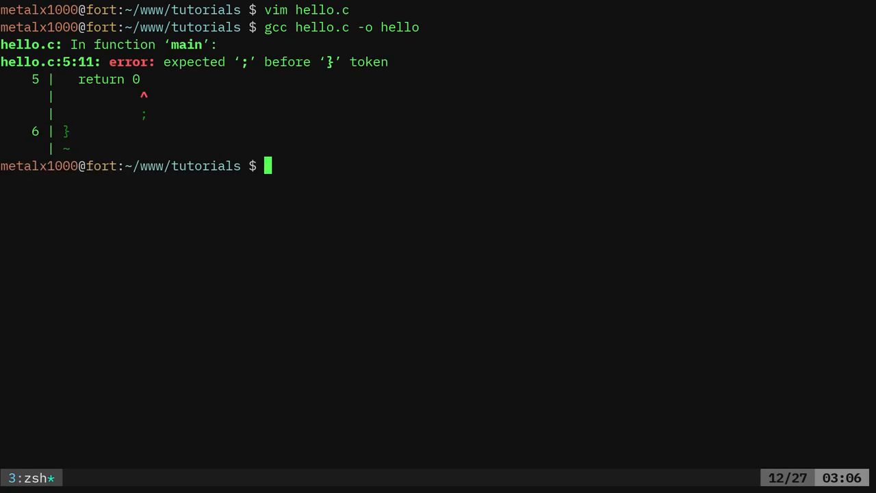
{"action": "type", "text": "vim hello.c"}
{"action": "type", "text": "gcc hello.c -o hello"}
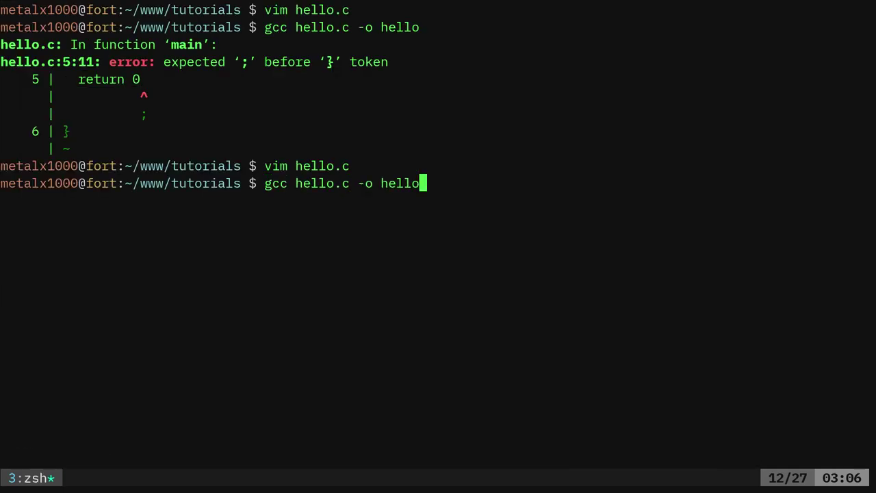
{"action": "type", "text": "./"}
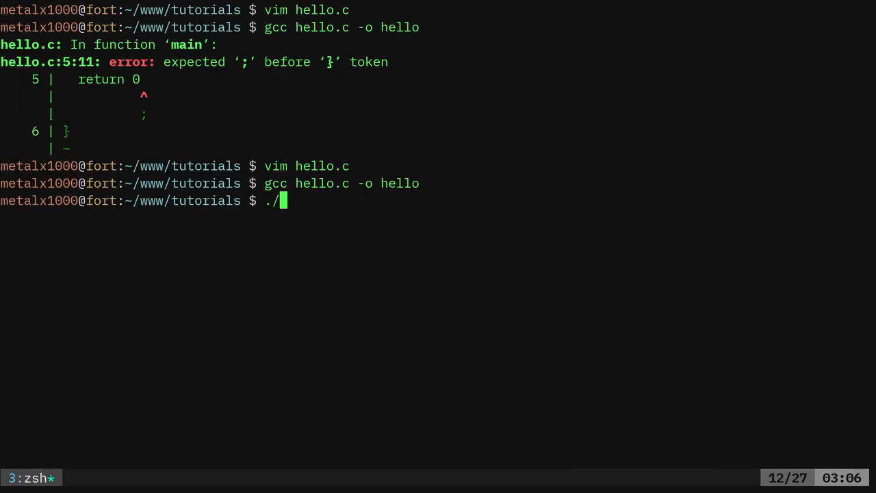
Step: Run ./hello to print Hello World, then rebuild with 'gcc hello.c -o hello'
{"action": "type", "text": "hello"}
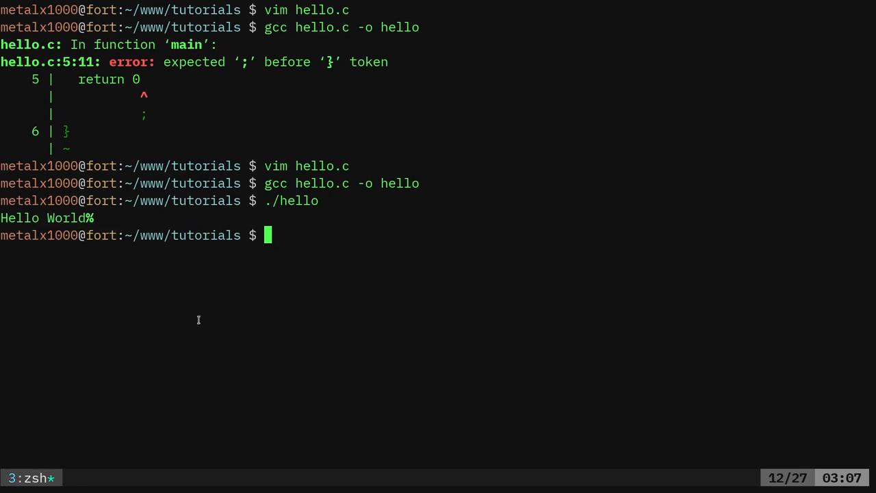
{"action": "type", "text": "gcc hello.c -o hello"}
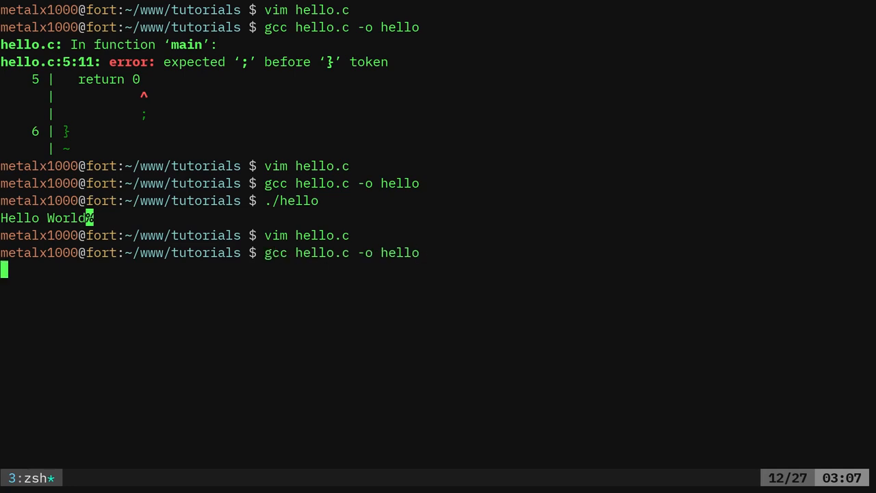
Step: Run ./hello showing Hello World twice on one line, then type 'gcc hello.c -o hello'
{"action": "type", "text": "./hello"}
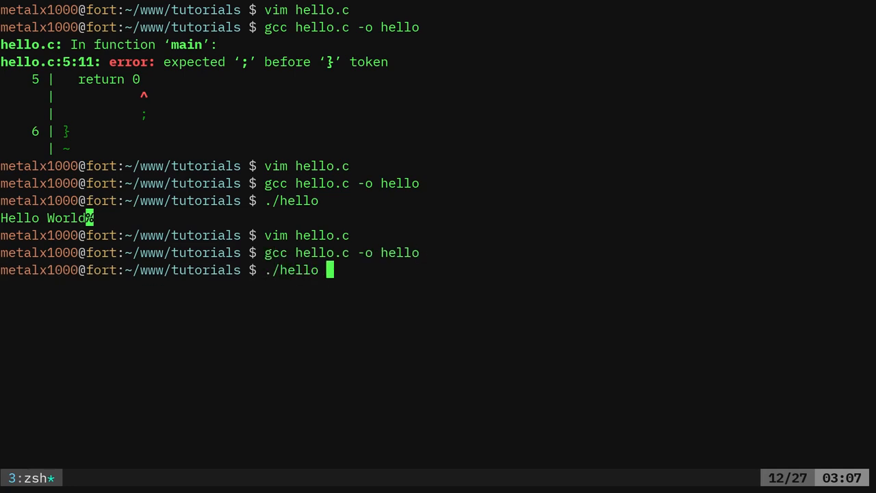
{"action": "key", "text": "Return"}
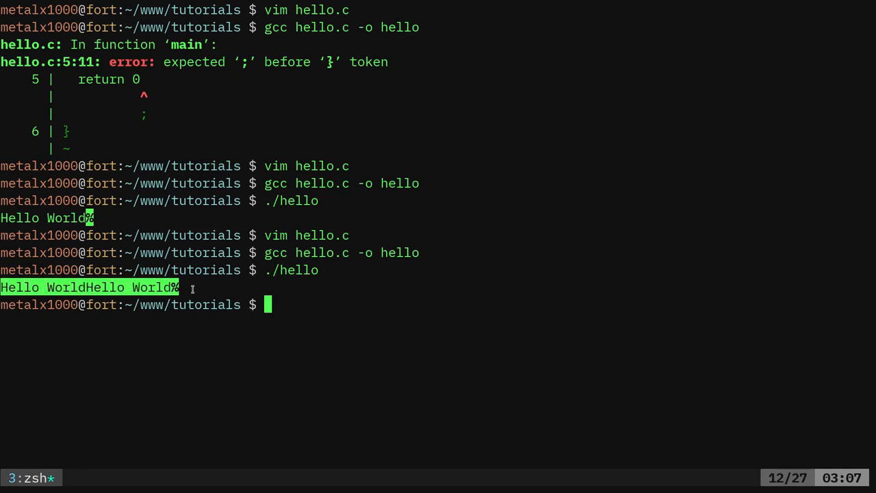
{"action": "type", "text": "gcc hello.c -o hello"}
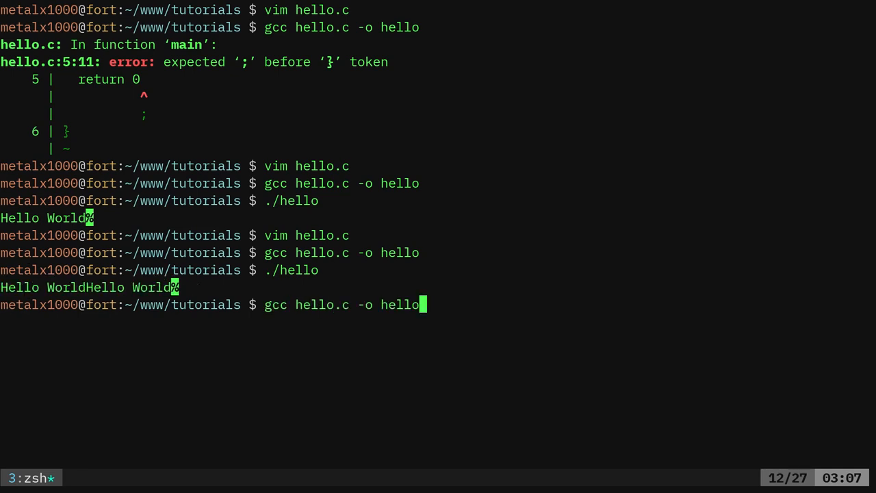
Step: Insert a \n escape into each printf string of hello.c in vim
{"action": "type", "text": "vim hello.c"}
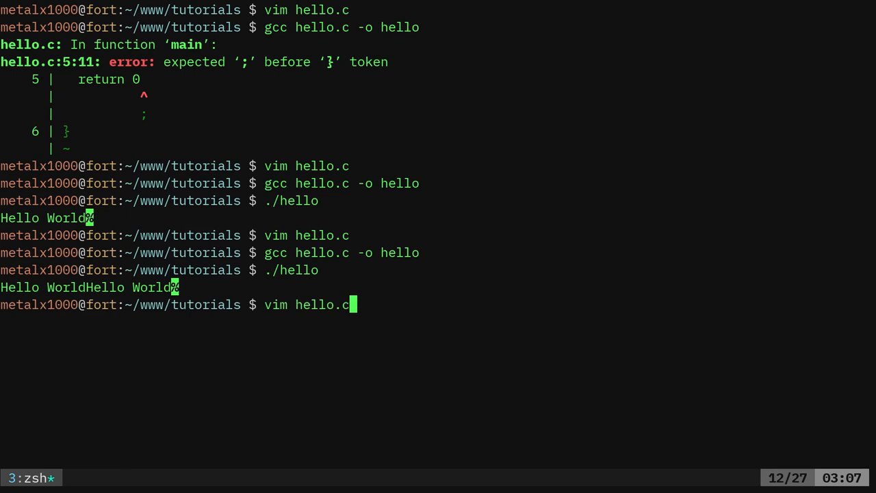
{"action": "key", "text": "Enter"}
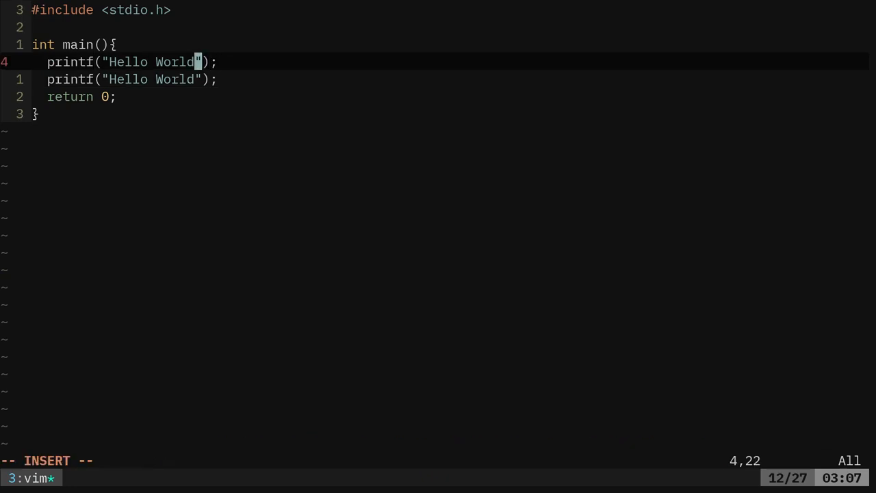
{"action": "type", "text": "\\n"}
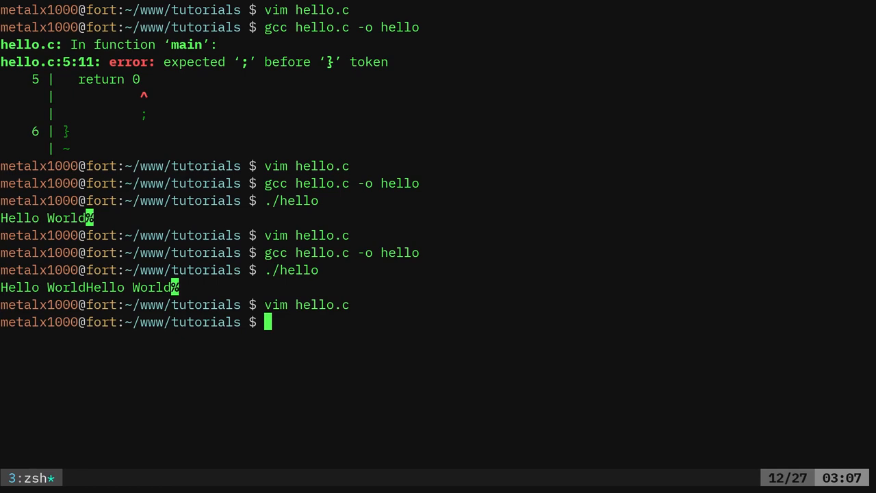
Step: Run ./hello so Hello World prints on two separate lines
{"action": "type", "text": "./hello"}
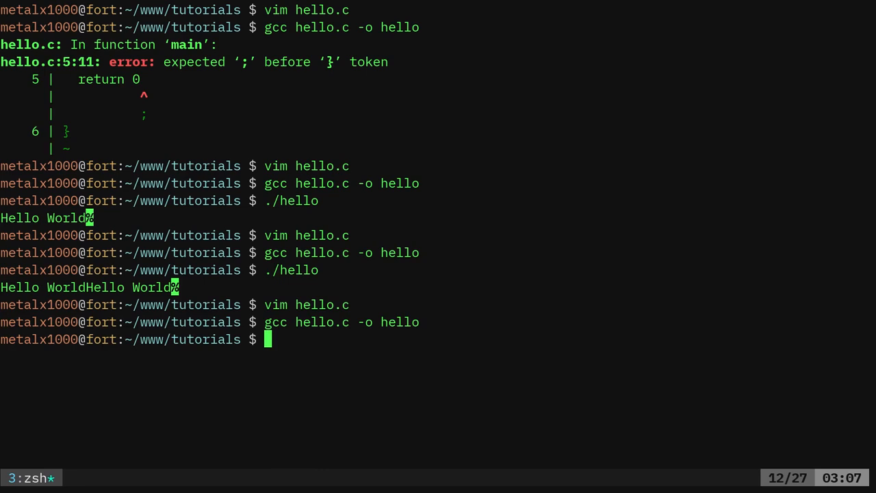
{"action": "type", "text": "./hello"}
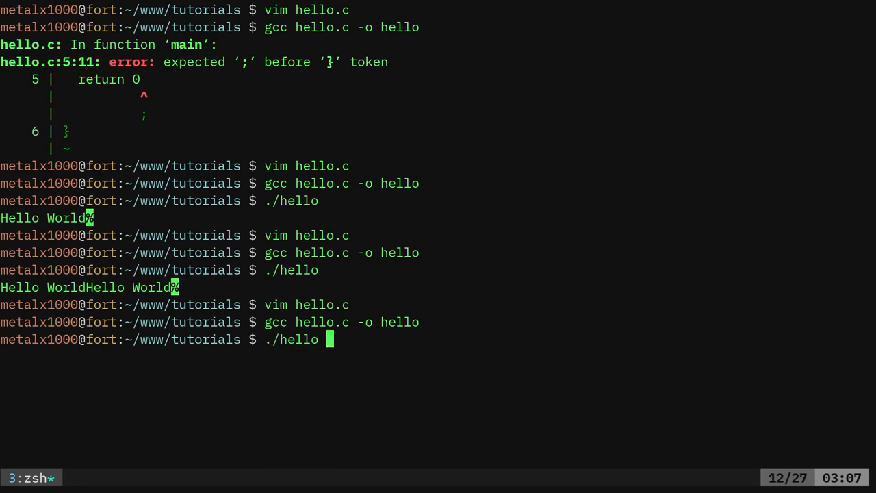
{"action": "key", "text": "Enter"}
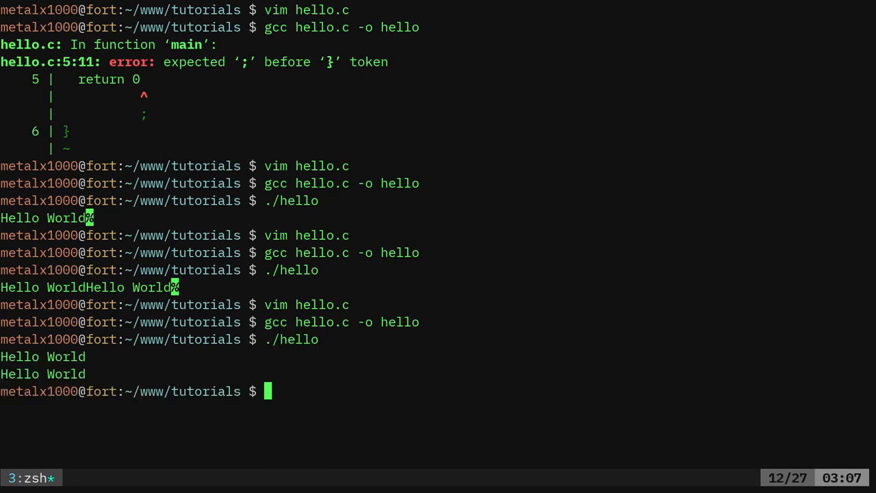
{"action": "double_click", "coordinate": [42, 357]}
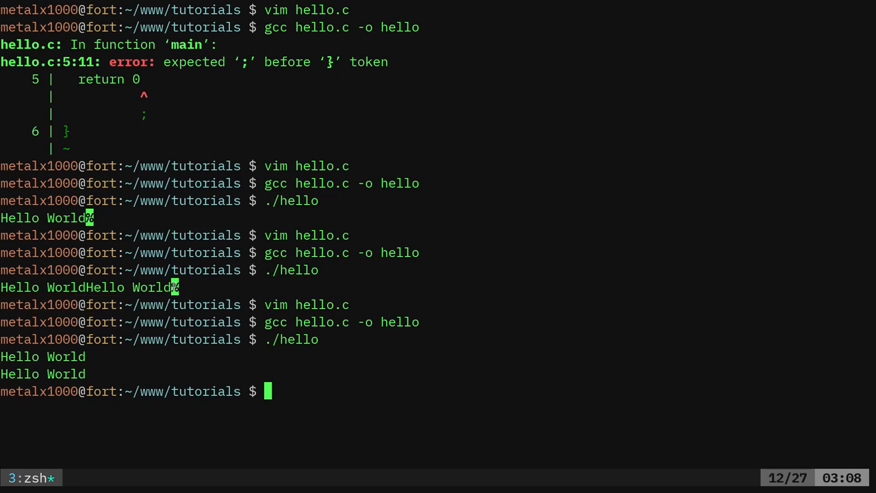
{"action": "mouse_move", "coordinate": [297, 370]}
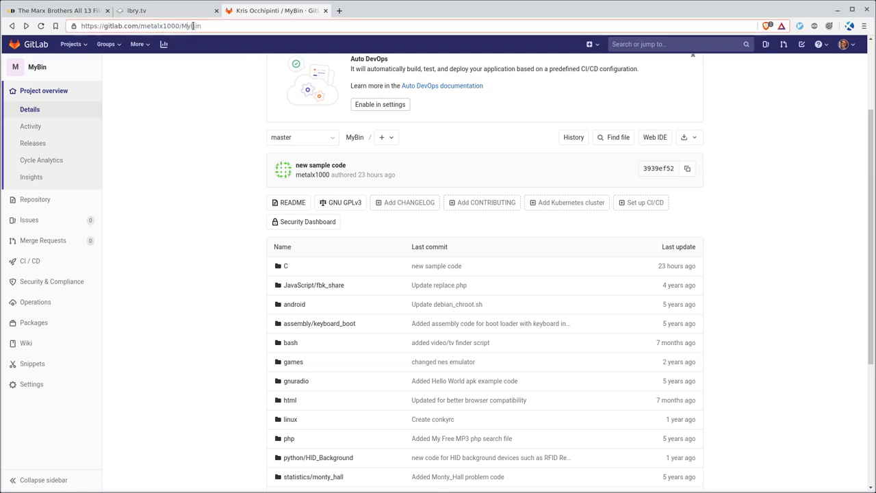
{"action": "mouse_move", "coordinate": [395, 401]}
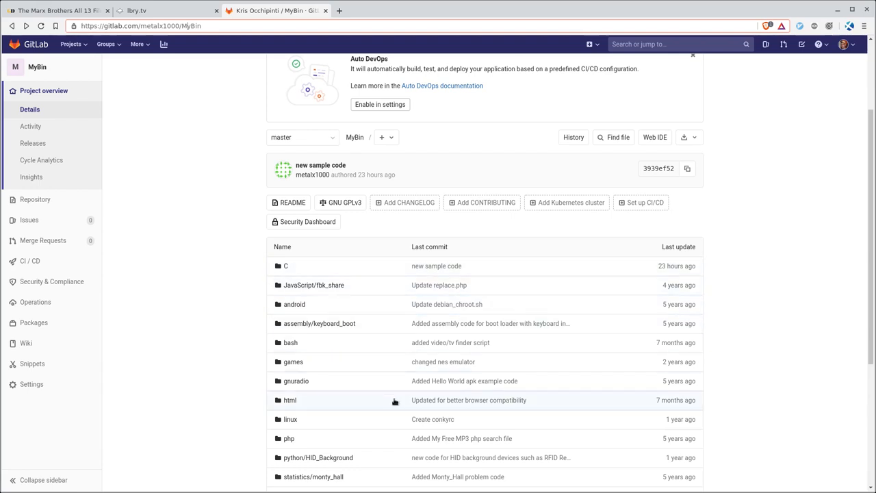
{"action": "mouse_move", "coordinate": [291, 285]}
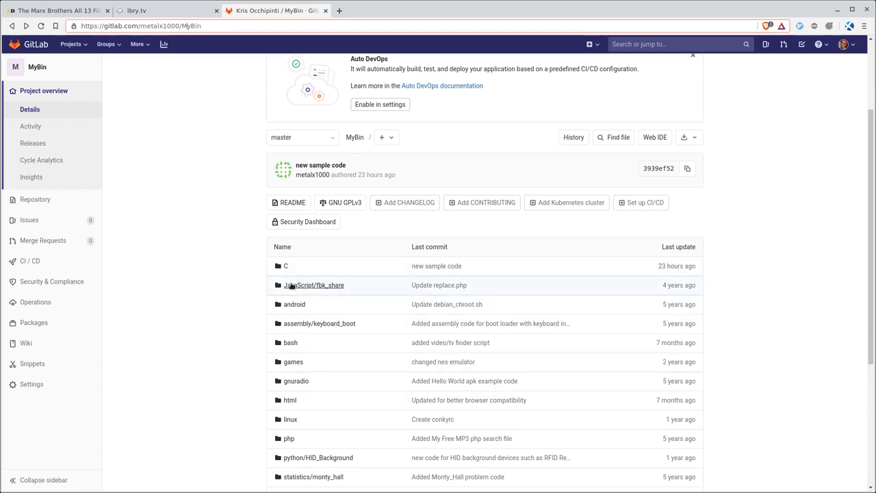
{"action": "mouse_move", "coordinate": [286, 270]}
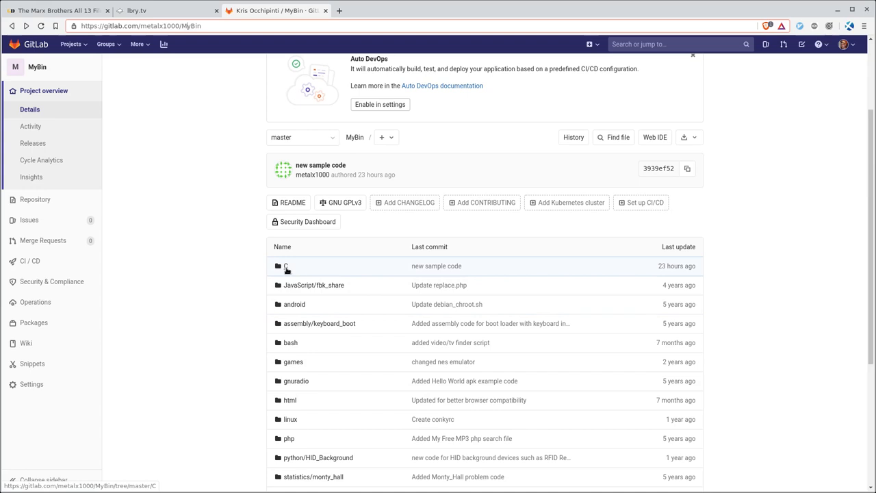
Step: Open the C folder, then its tutorials subfolder, in the MyBin repository
{"action": "left_click", "coordinate": [284, 265]}
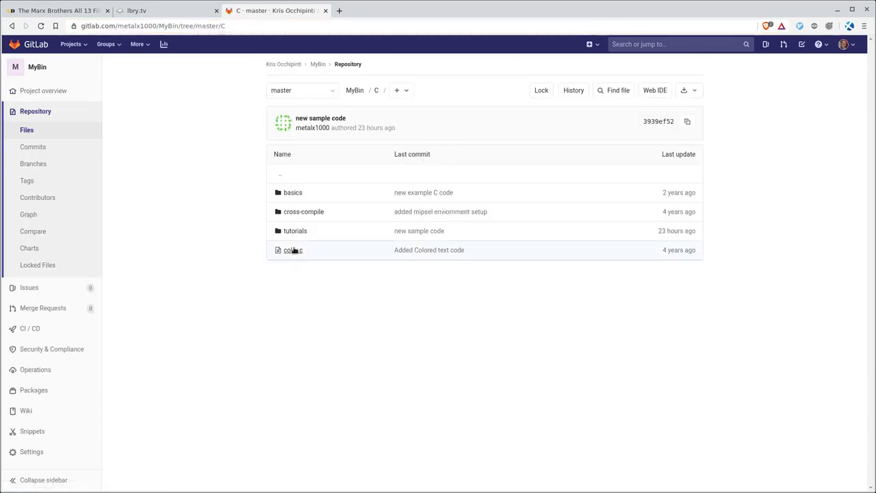
{"action": "left_click", "coordinate": [295, 231]}
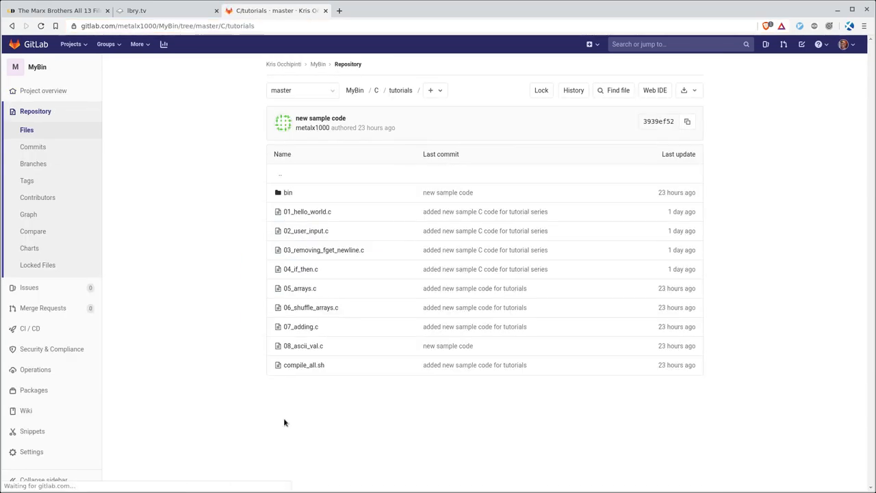
{"action": "mouse_move", "coordinate": [304, 211]}
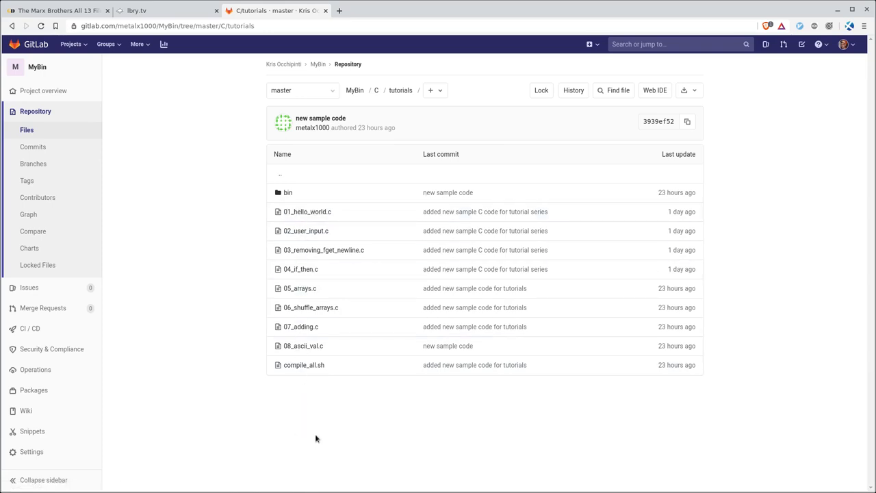
{"action": "mouse_move", "coordinate": [305, 323]}
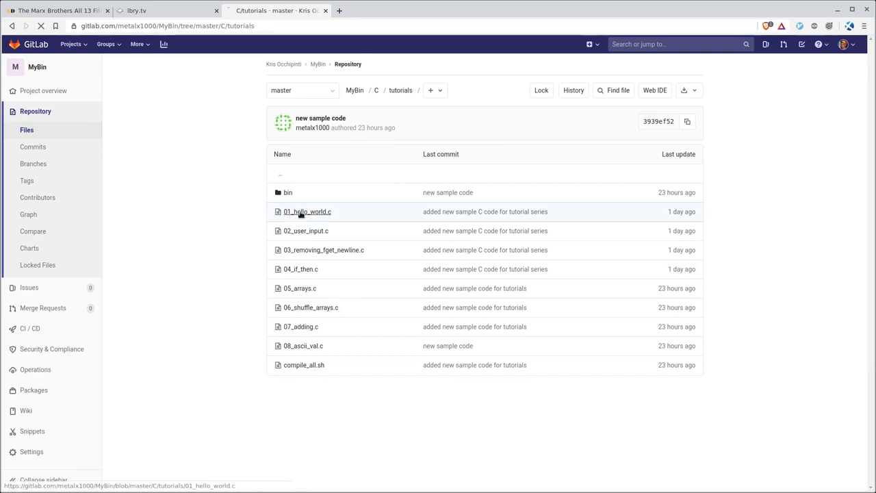
{"action": "left_click", "coordinate": [307, 211]}
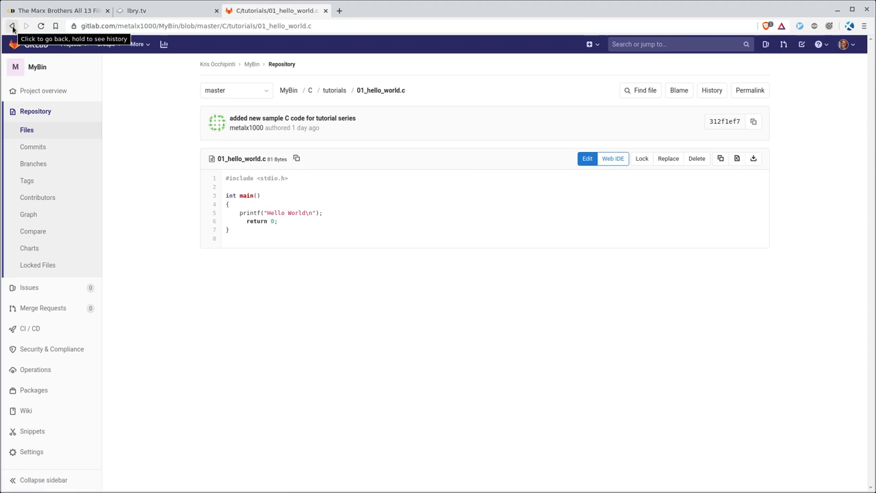
{"action": "left_click", "coordinate": [13, 26]}
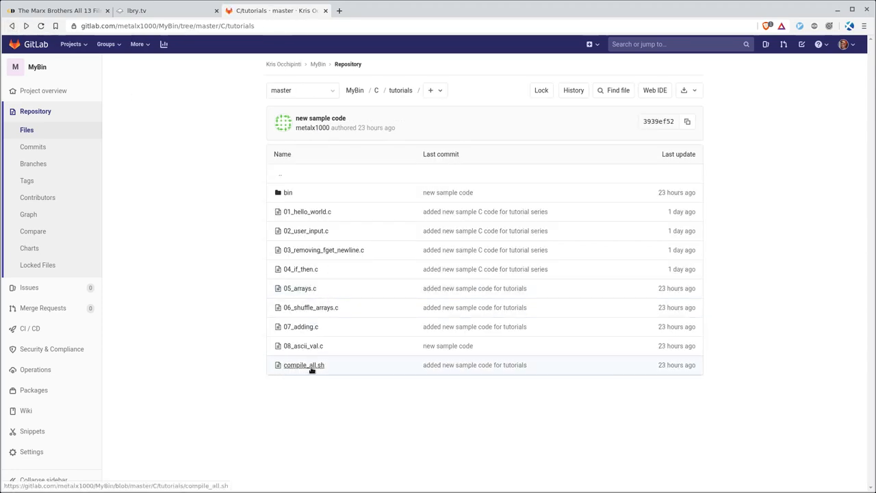
{"action": "left_click", "coordinate": [303, 365]}
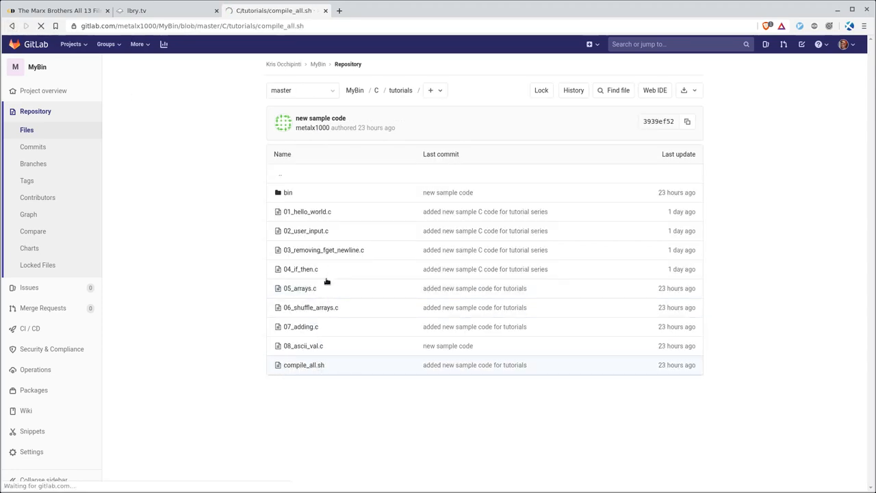
{"action": "left_click", "coordinate": [304, 365]}
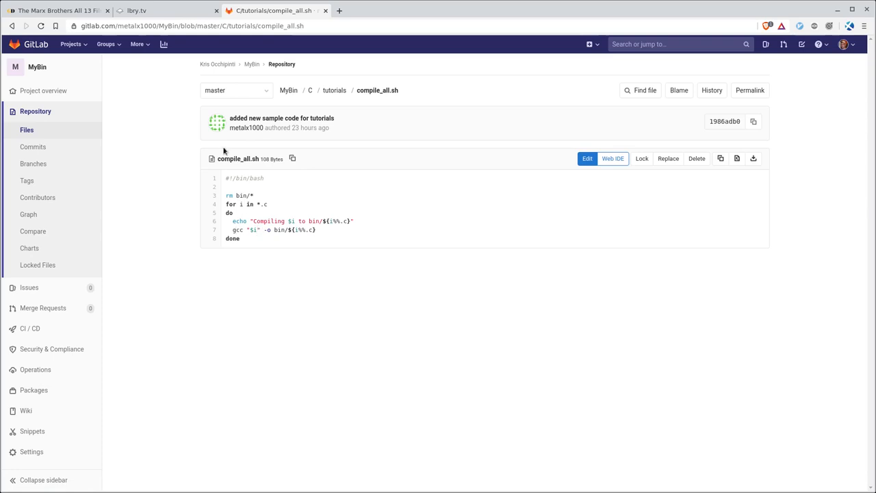
{"action": "left_click", "coordinate": [334, 90]}
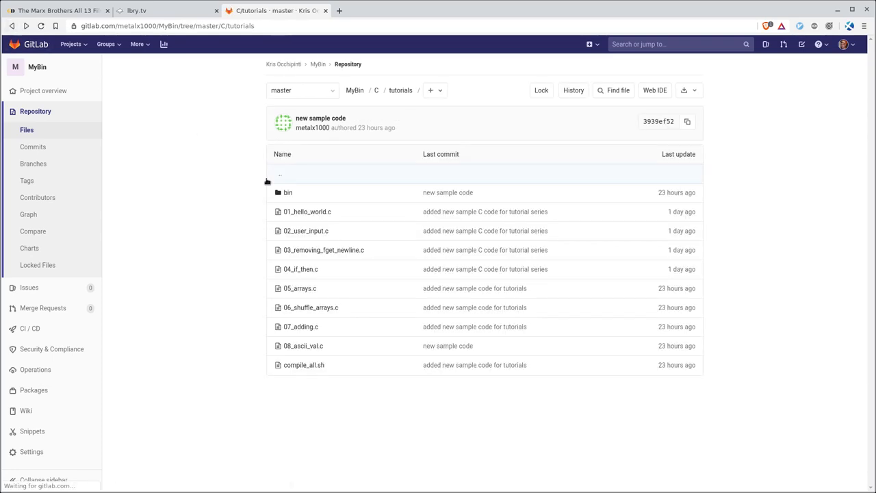
{"action": "left_click", "coordinate": [288, 192]}
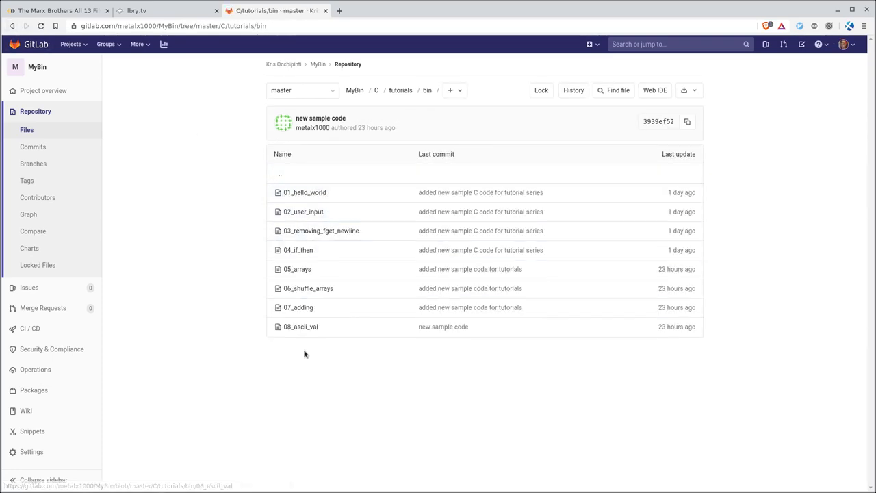
{"action": "mouse_move", "coordinate": [382, 356]}
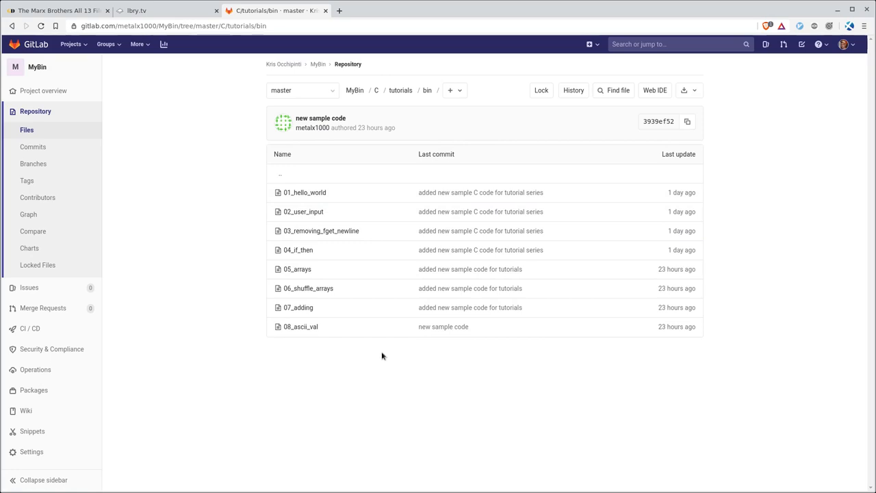
{"action": "mouse_move", "coordinate": [387, 341]}
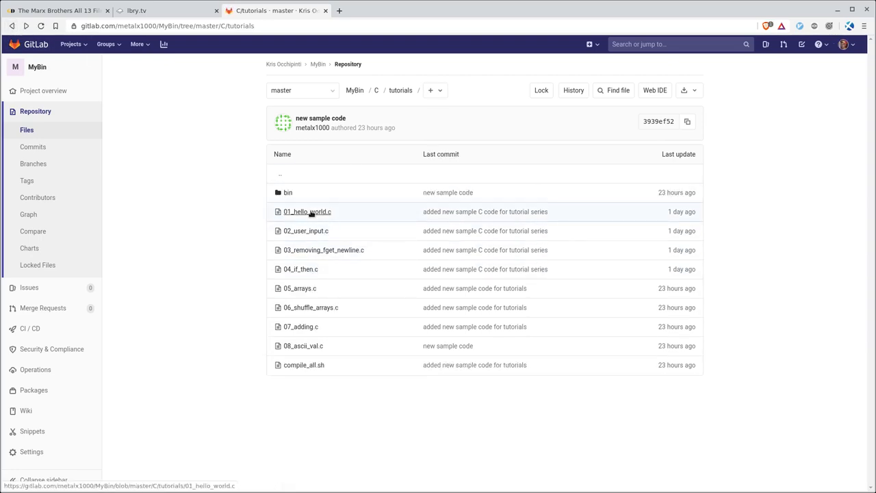
{"action": "mouse_move", "coordinate": [314, 347]}
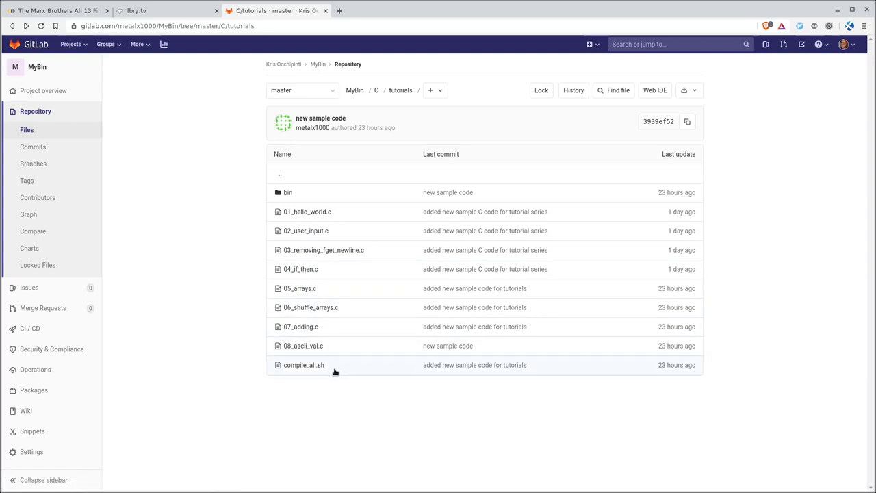
{"action": "mouse_move", "coordinate": [299, 456]}
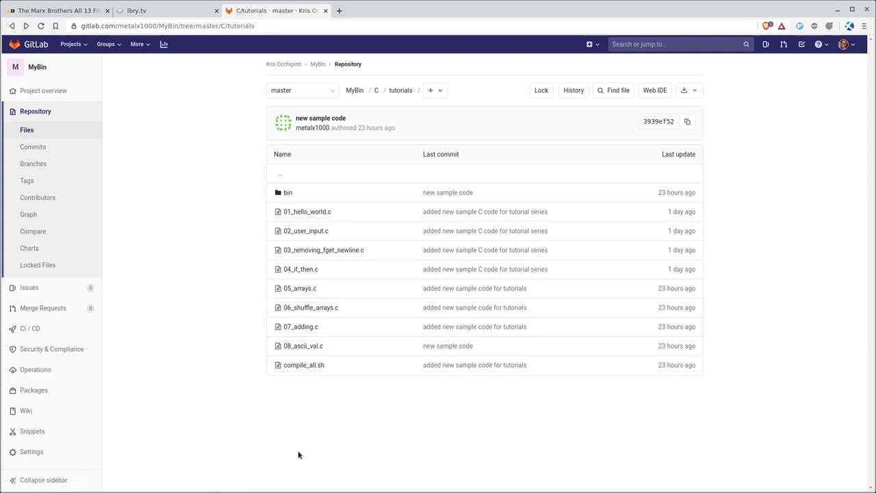
{"action": "mouse_move", "coordinate": [379, 229]}
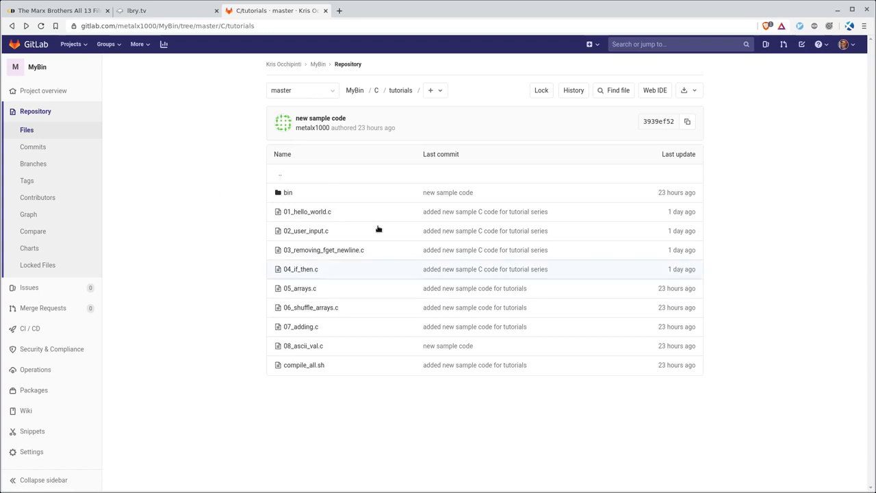